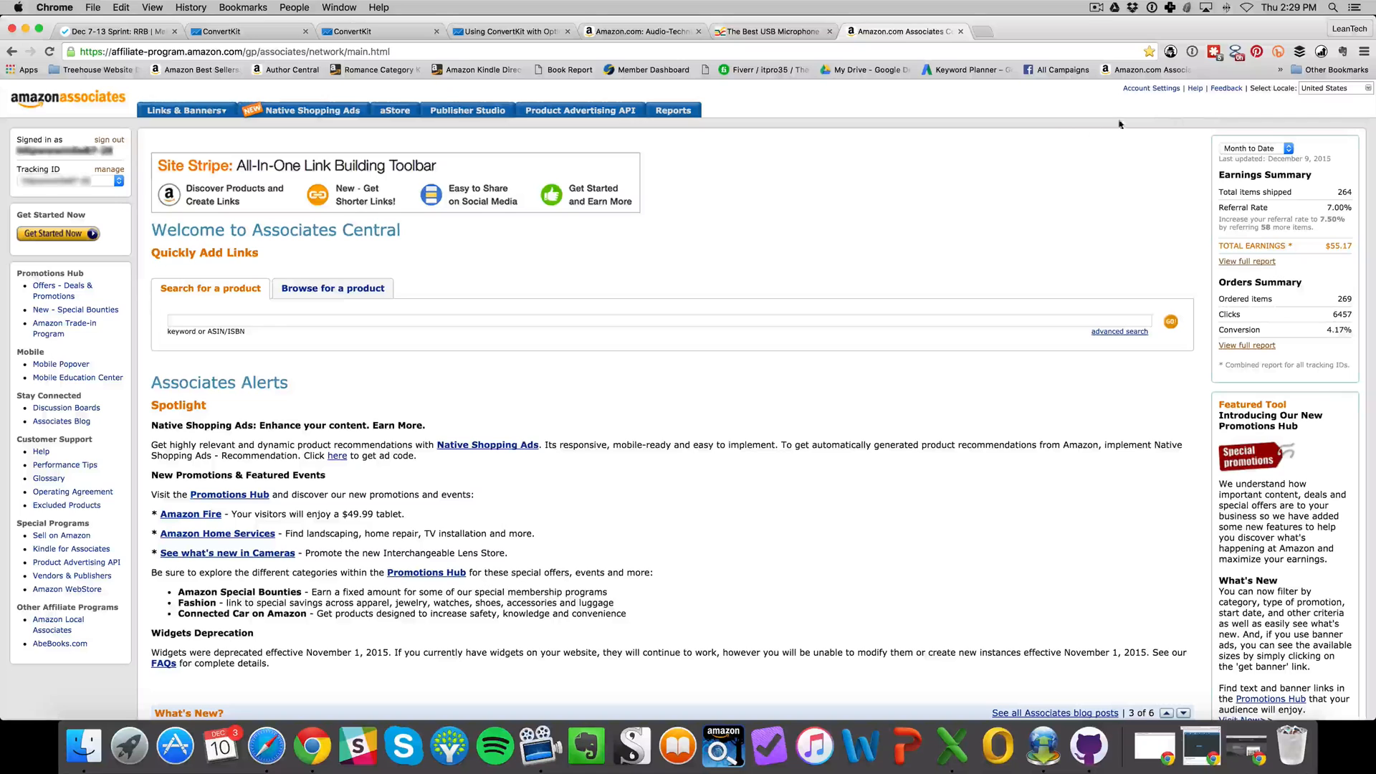
Step: From the Associates dashboard, reach Account Settings and go on to the Edit Your Website List page
{"action": "left_click", "coordinate": [1166, 712]}
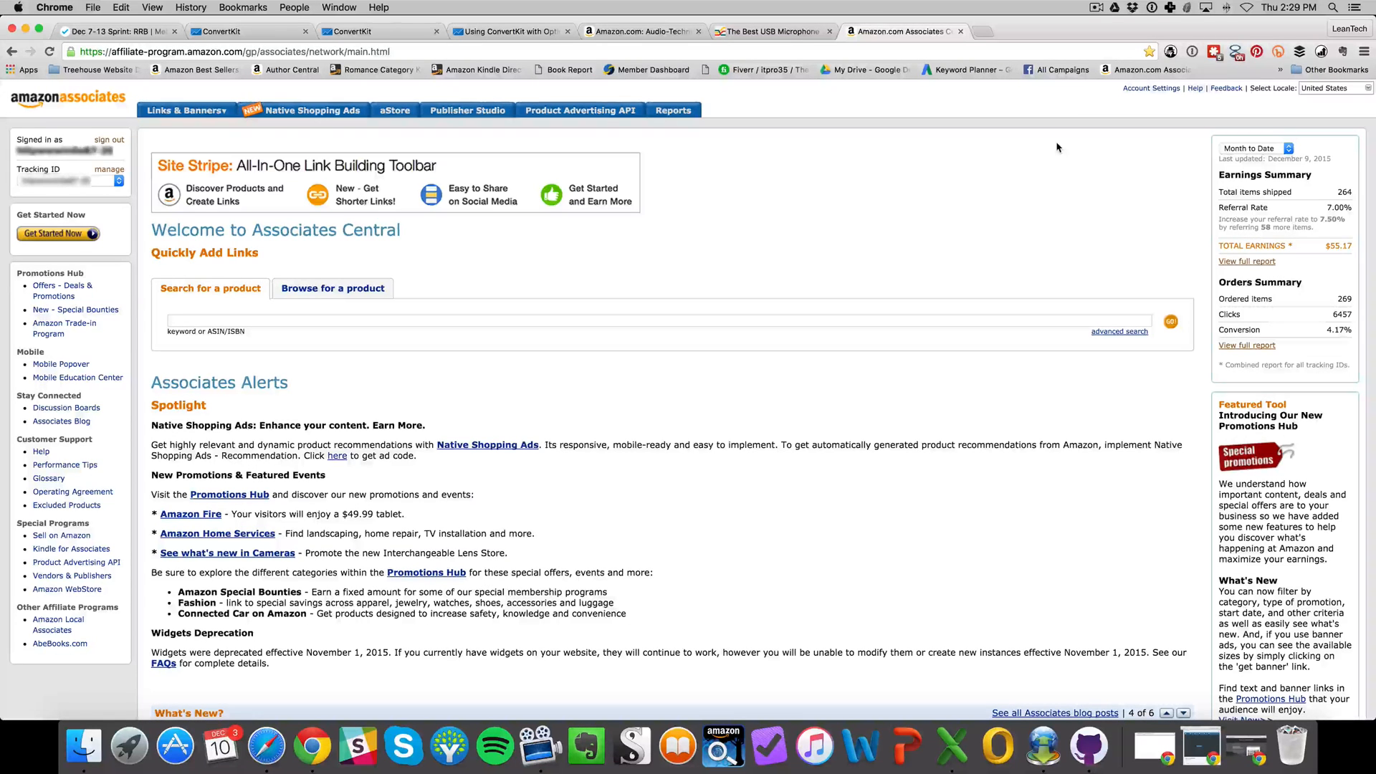
{"action": "mouse_move", "coordinate": [972, 184]}
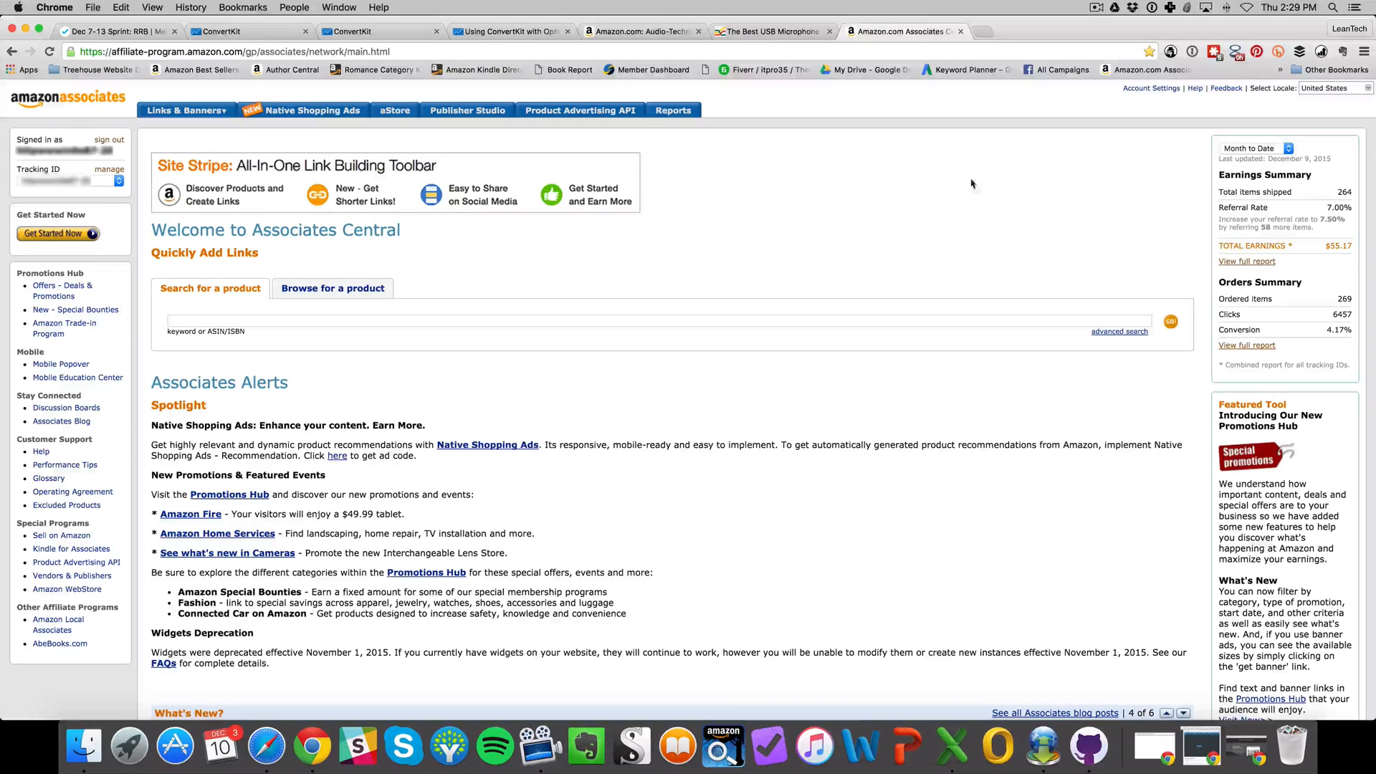
{"action": "mouse_move", "coordinate": [740, 213]}
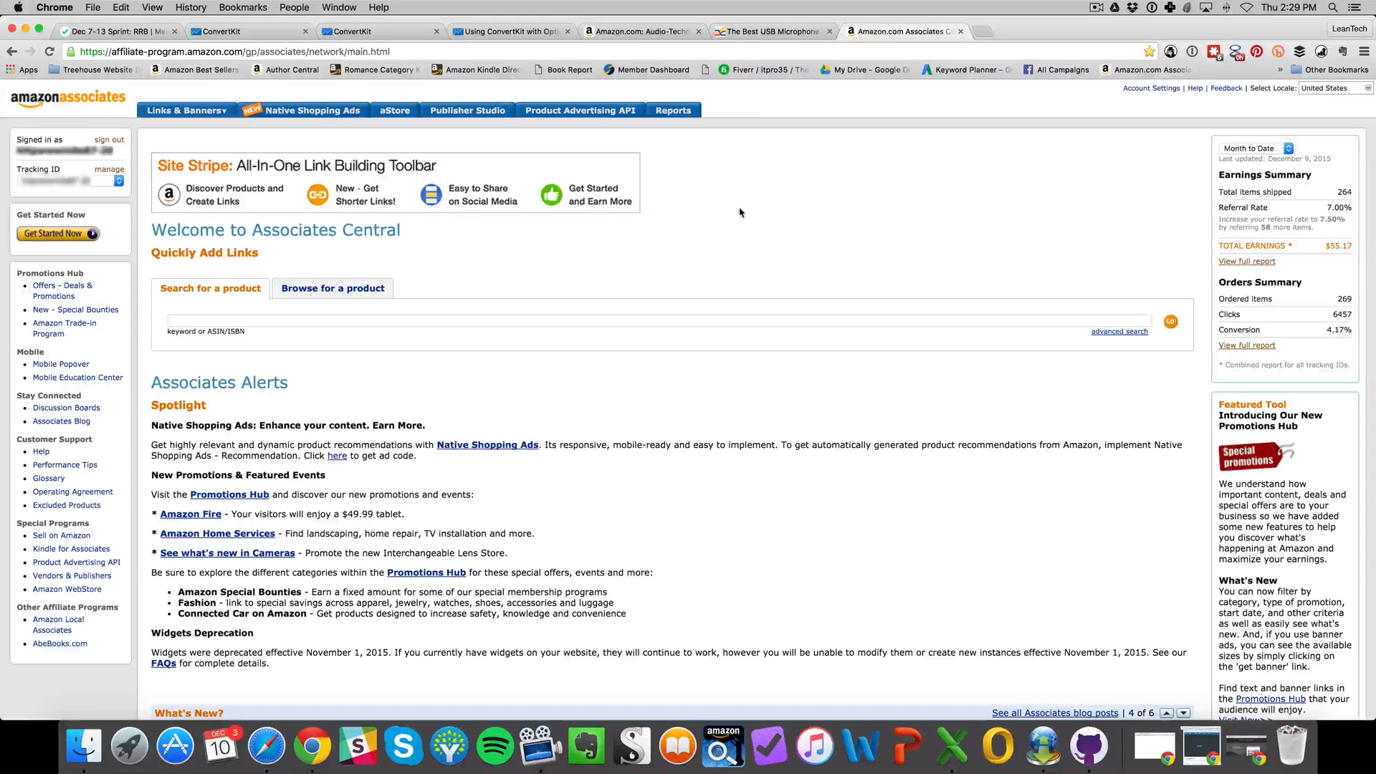
{"action": "left_click", "coordinate": [1174, 712]}
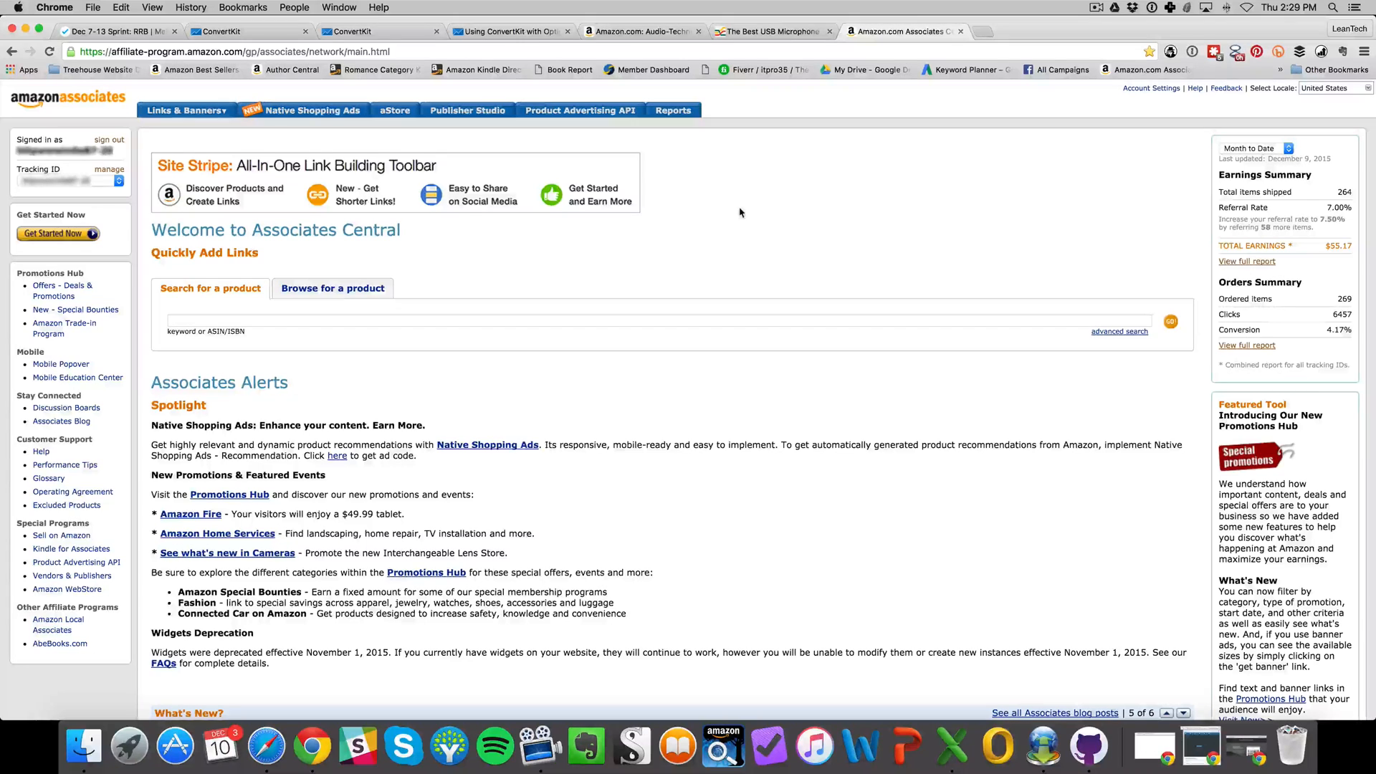
{"action": "left_click", "coordinate": [1172, 713]}
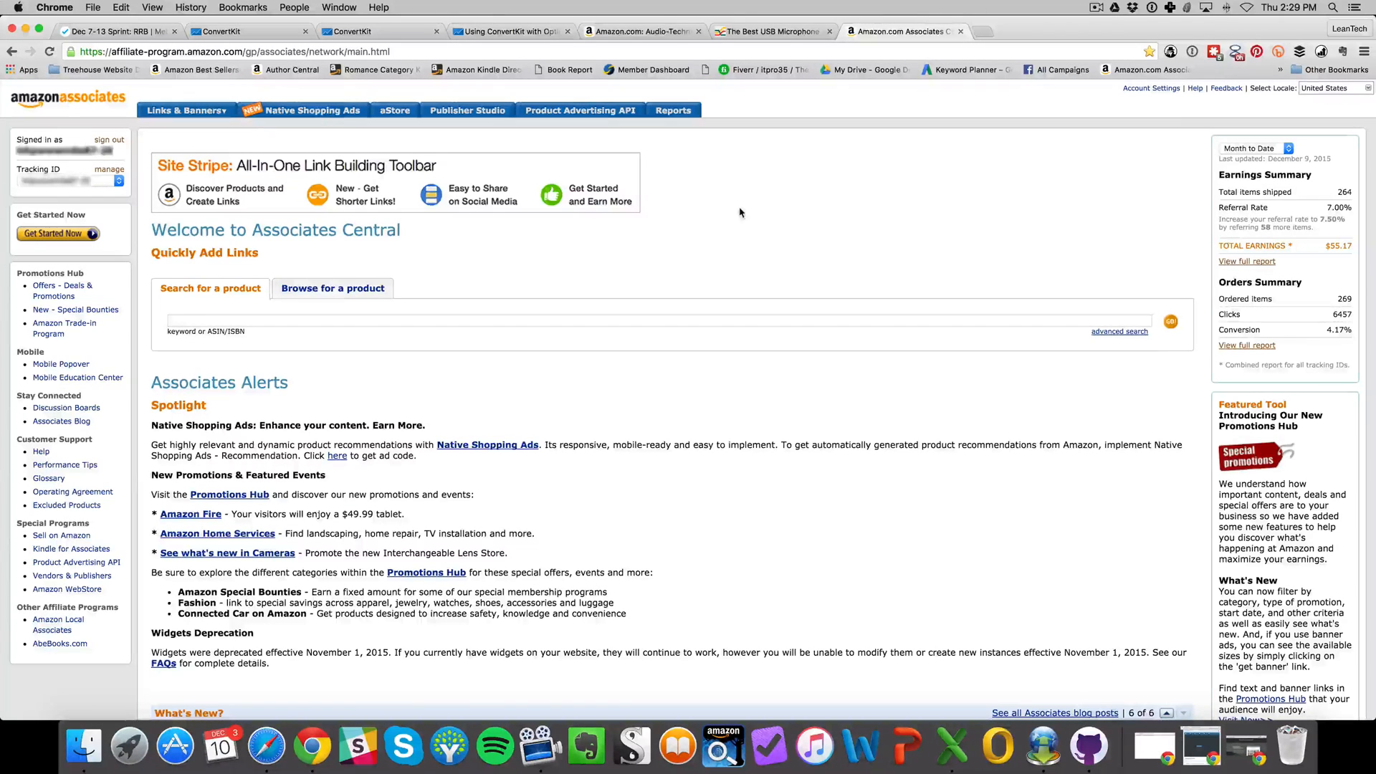
{"action": "left_click", "coordinate": [1184, 712]}
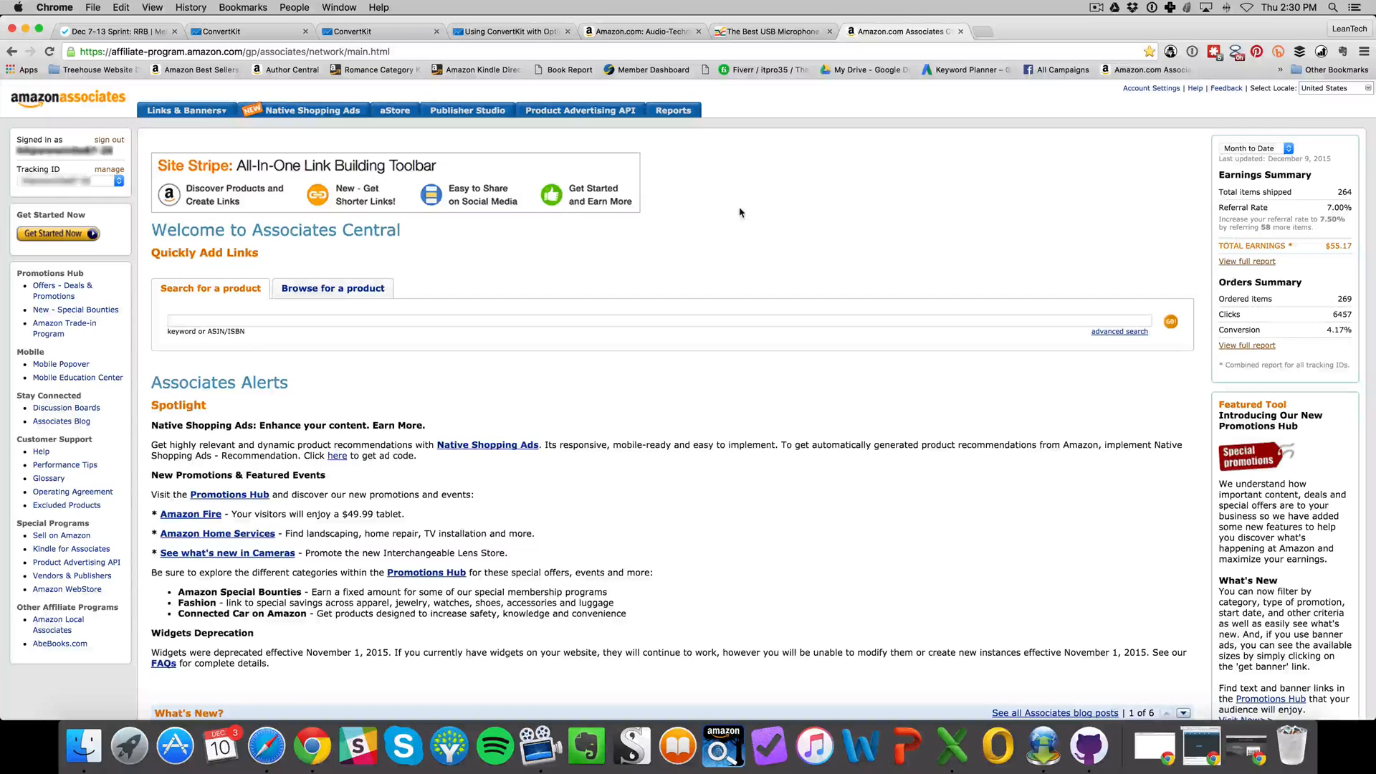
{"action": "left_click", "coordinate": [1172, 713]}
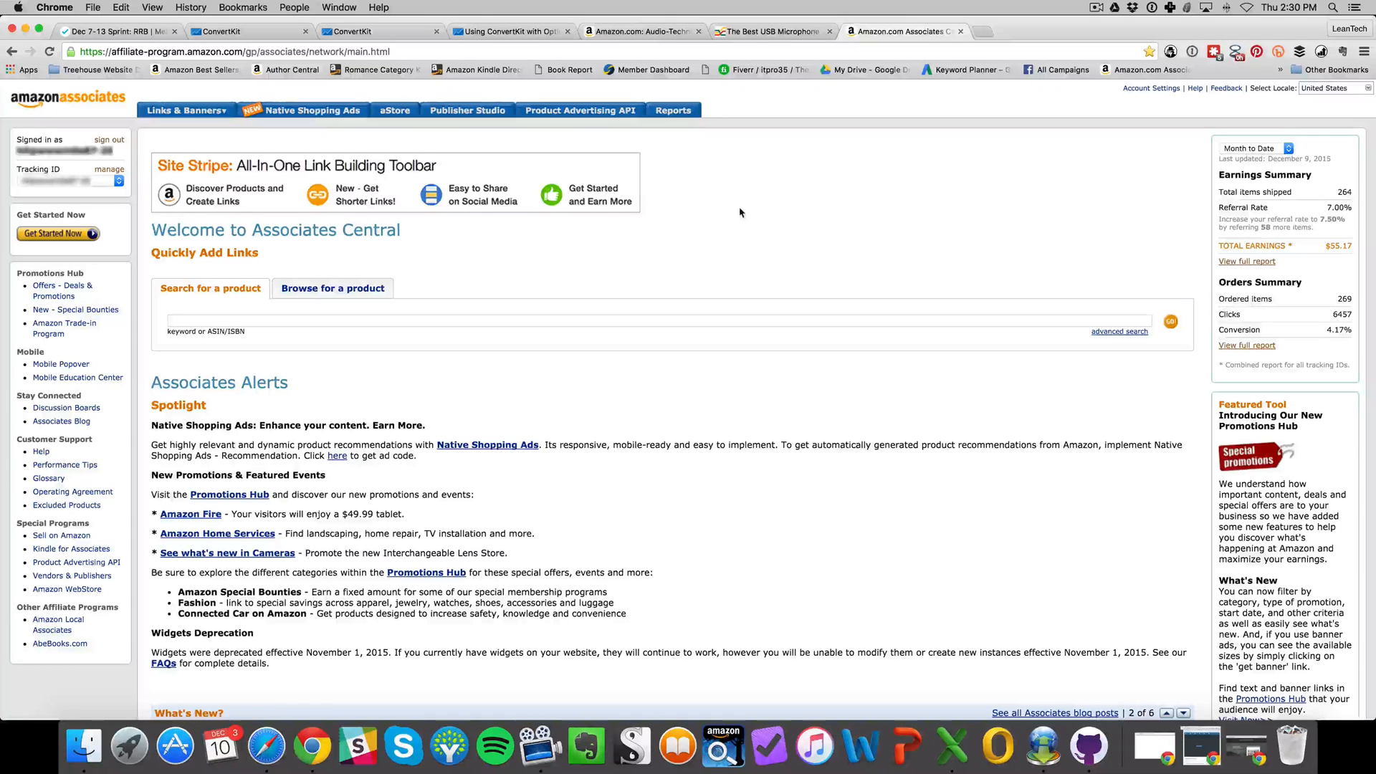
{"action": "mouse_move", "coordinate": [1152, 87]}
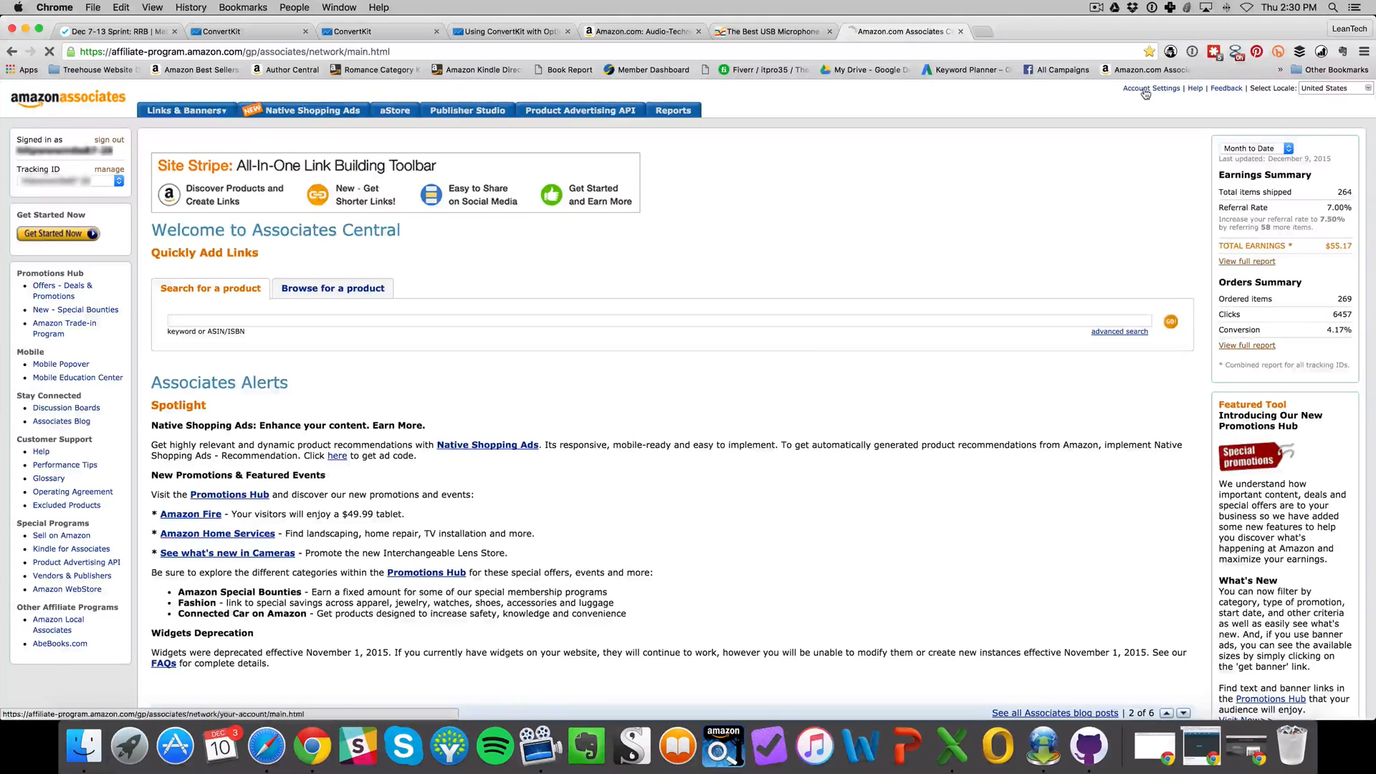
{"action": "left_click", "coordinate": [1151, 87]}
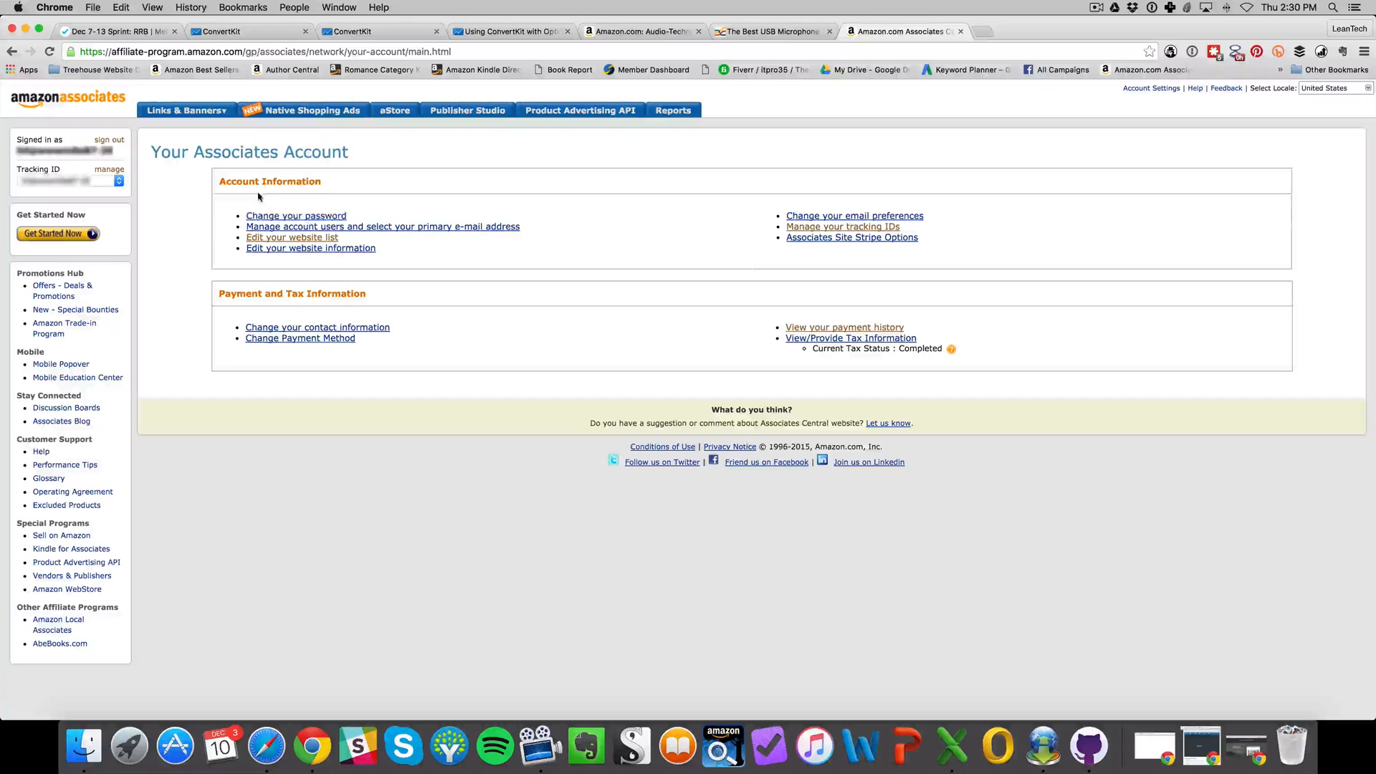
{"action": "mouse_move", "coordinate": [310, 248]}
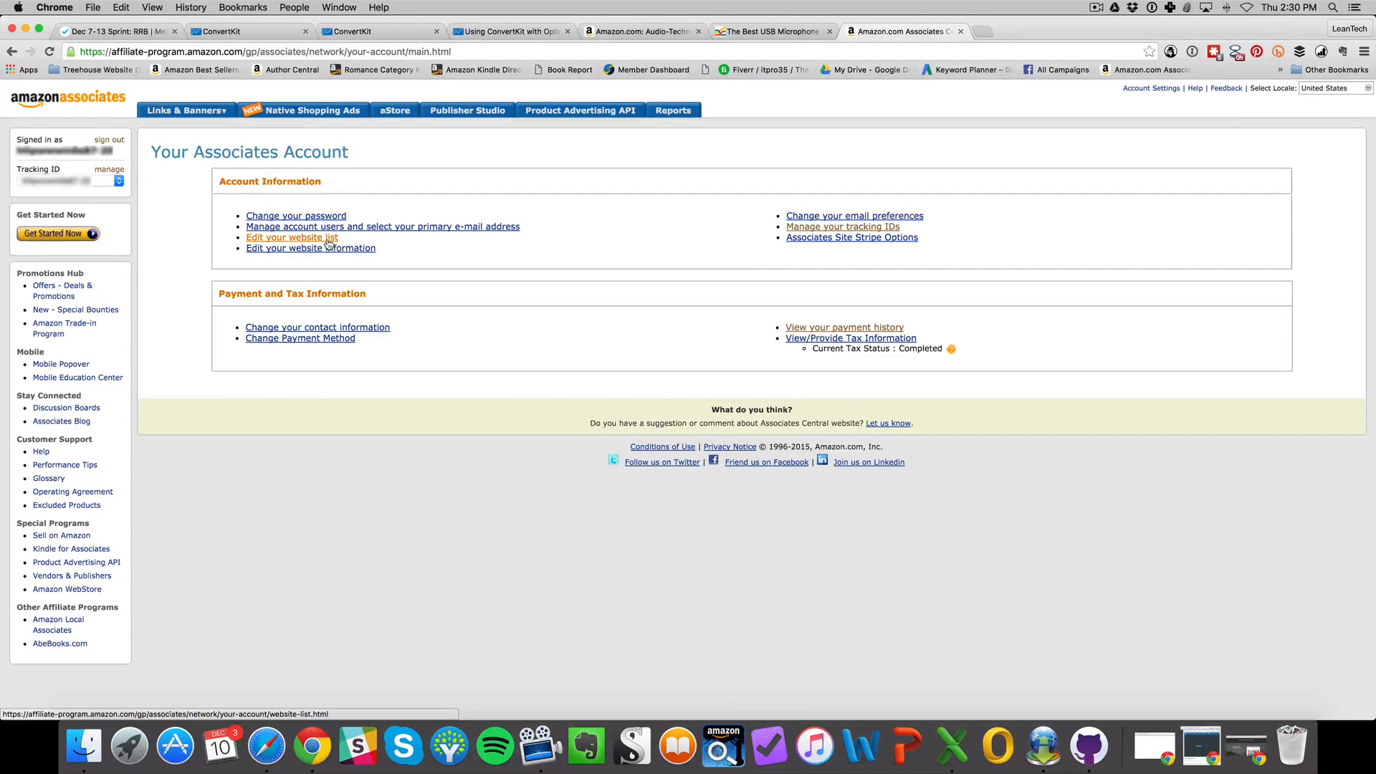
{"action": "left_click", "coordinate": [292, 238]}
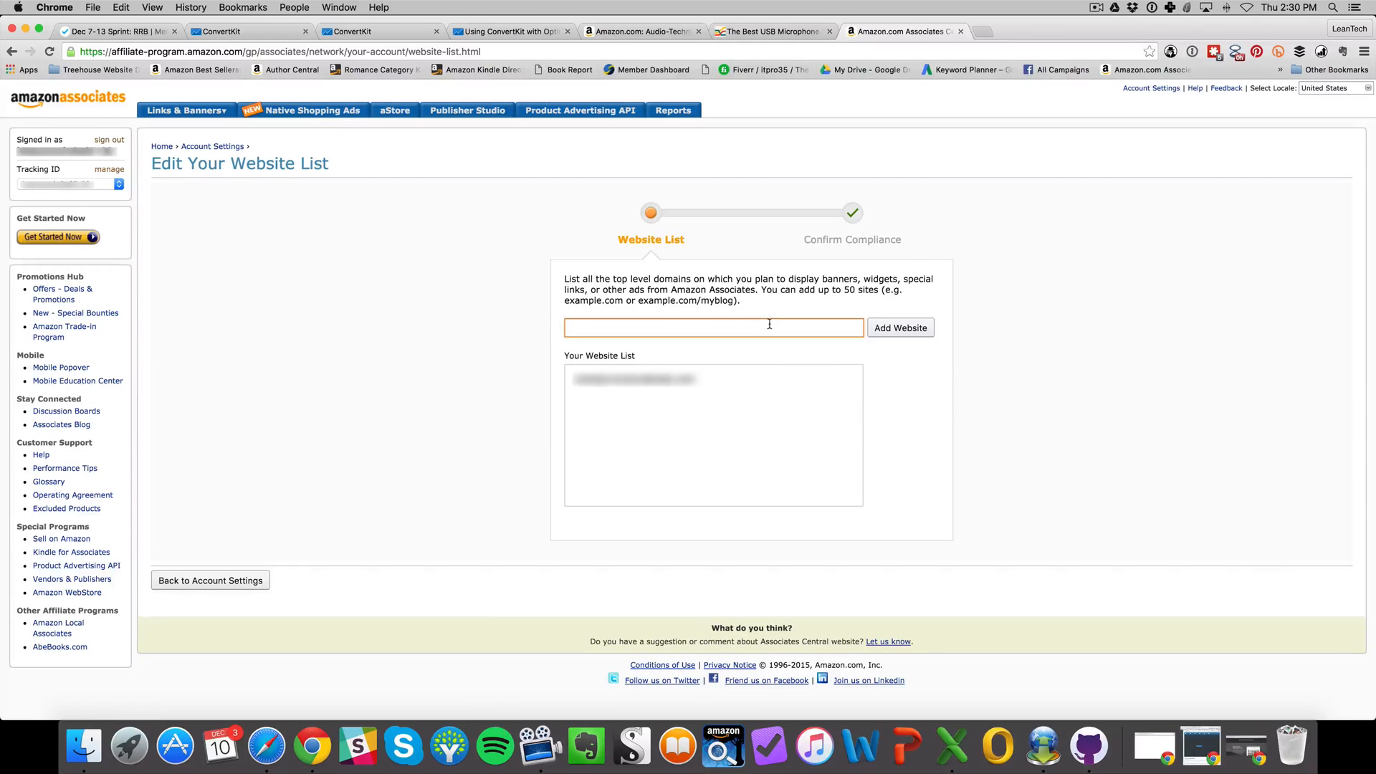
{"action": "type", "text": "mysite.com"}
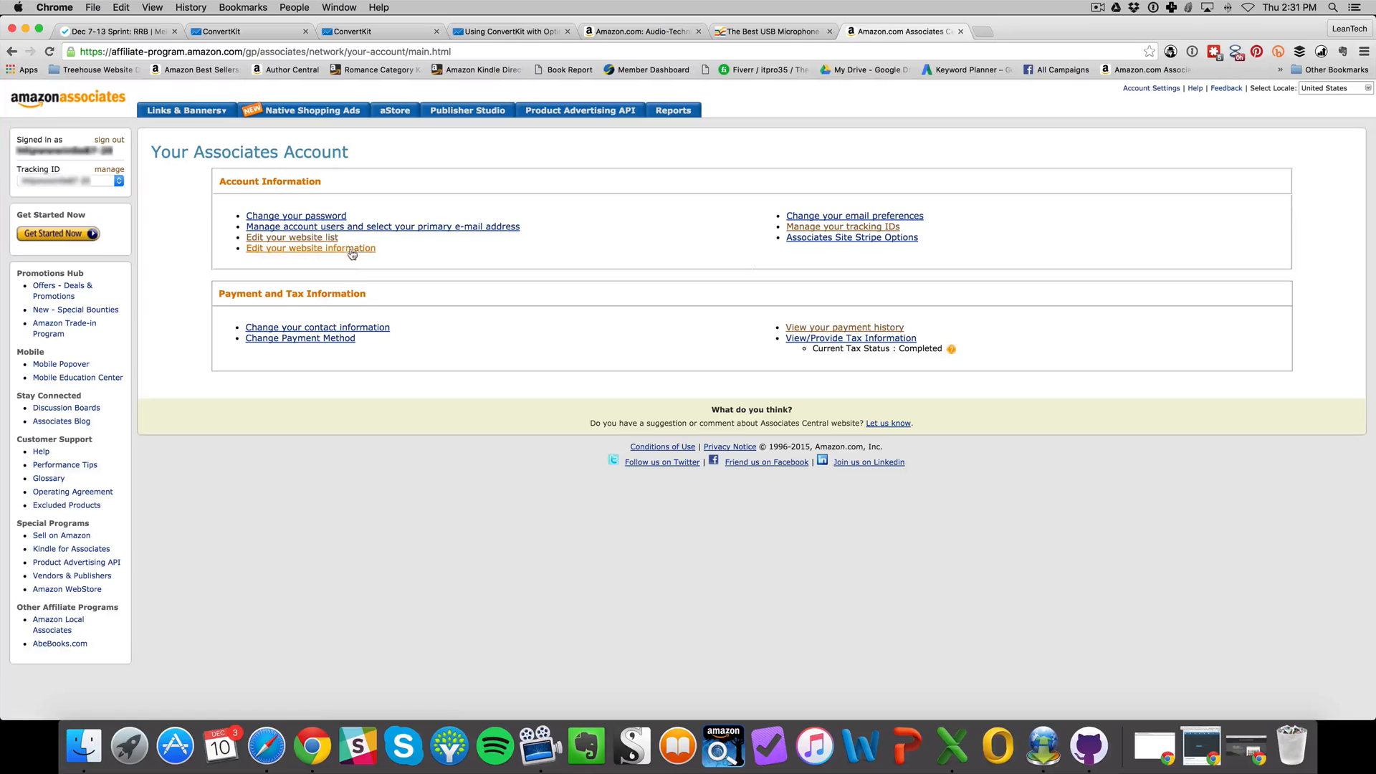
{"action": "mouse_move", "coordinate": [376, 242]}
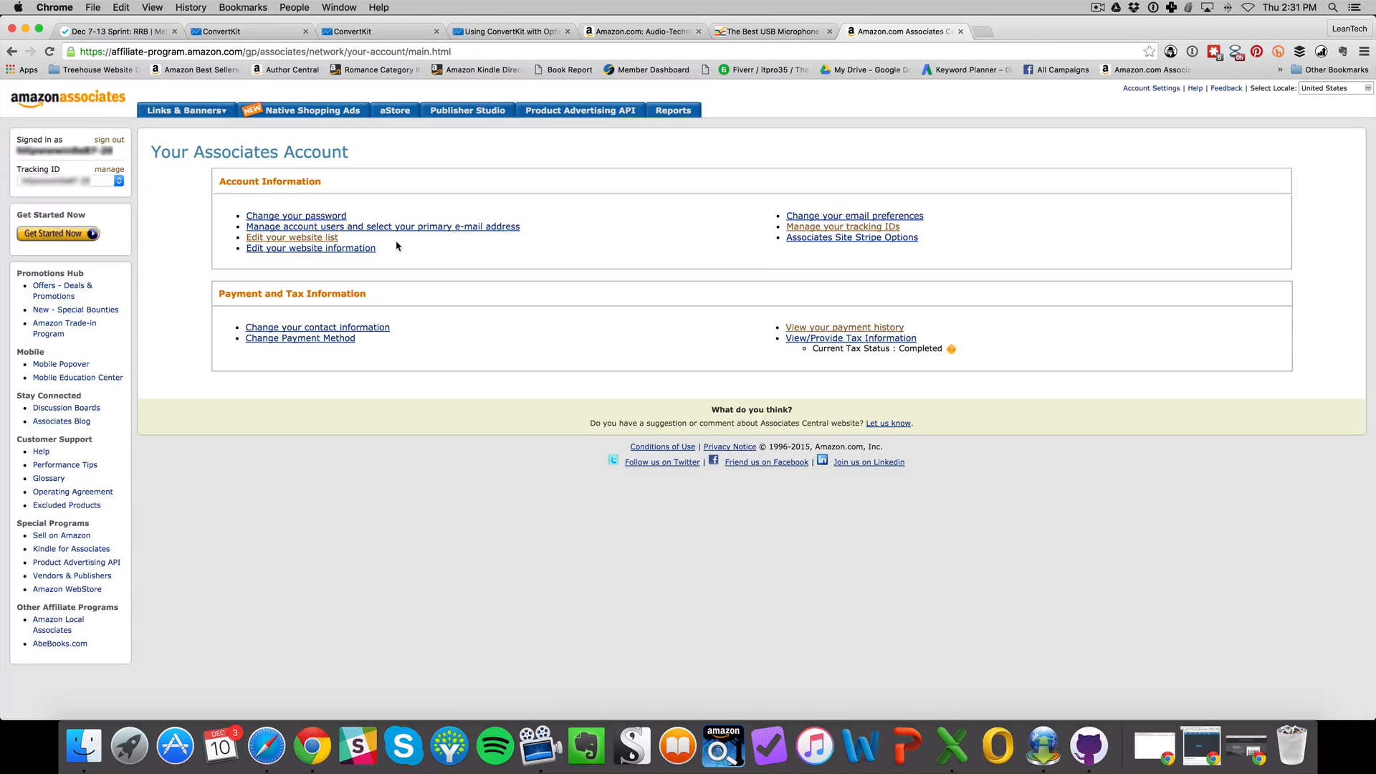
{"action": "mouse_move", "coordinate": [384, 244]}
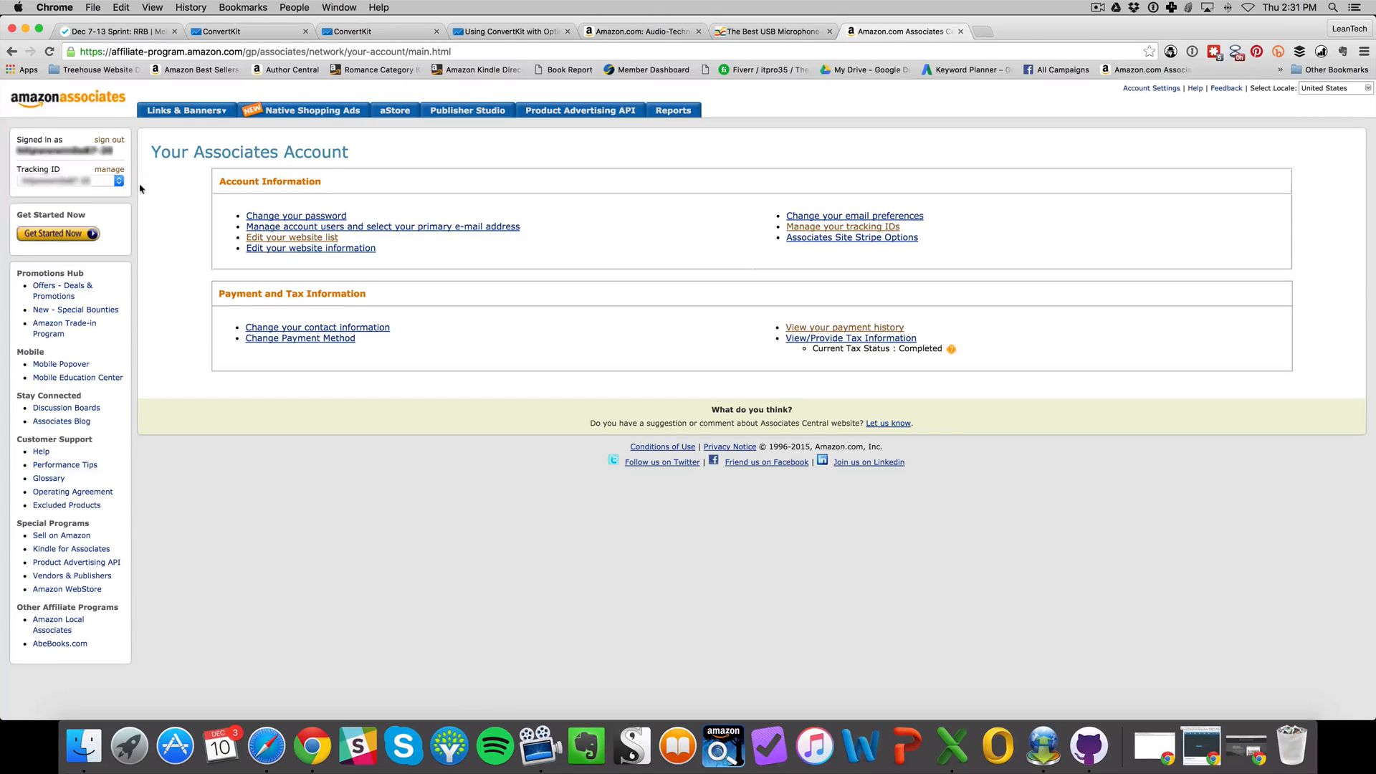
{"action": "mouse_move", "coordinate": [37, 170]}
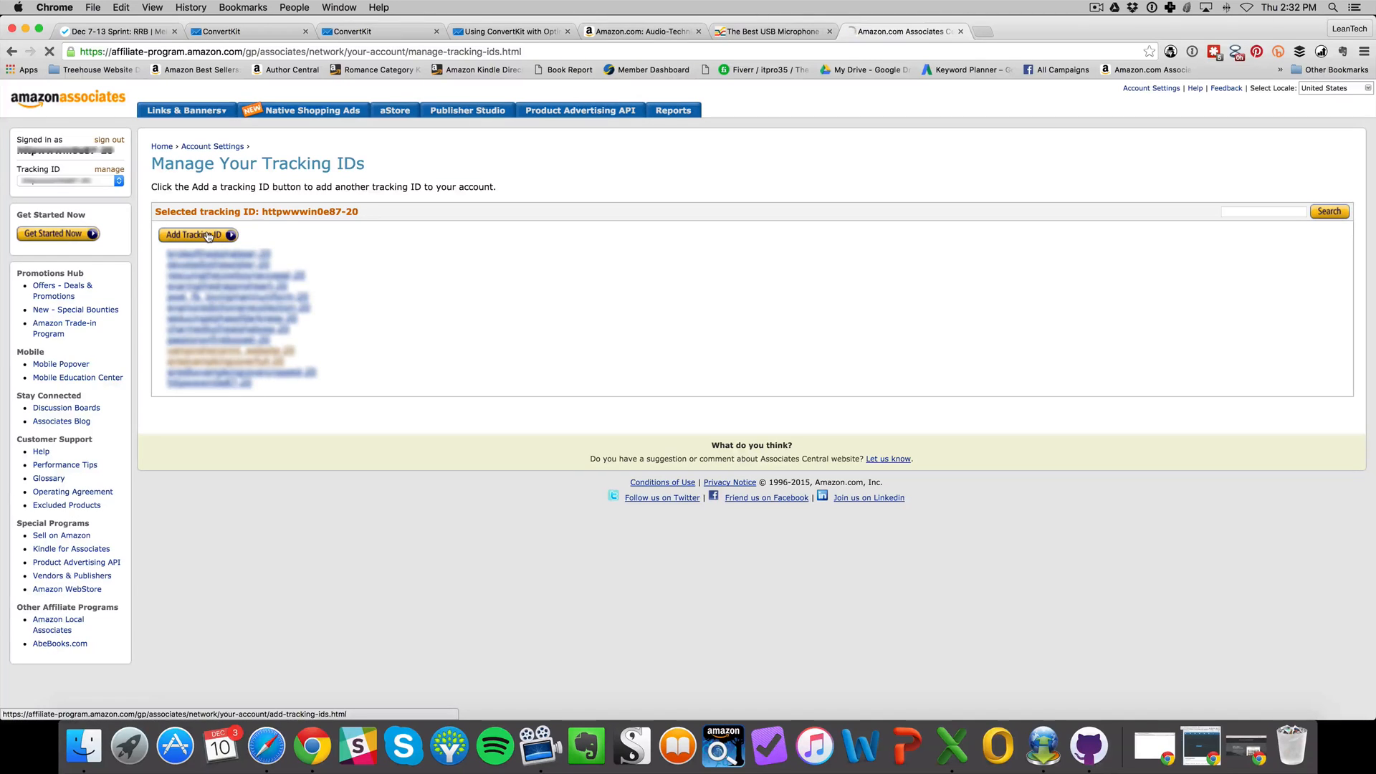
Step: Start adding a new tracking ID from the Manage Your Tracking IDs page
{"action": "left_click", "coordinate": [196, 234]}
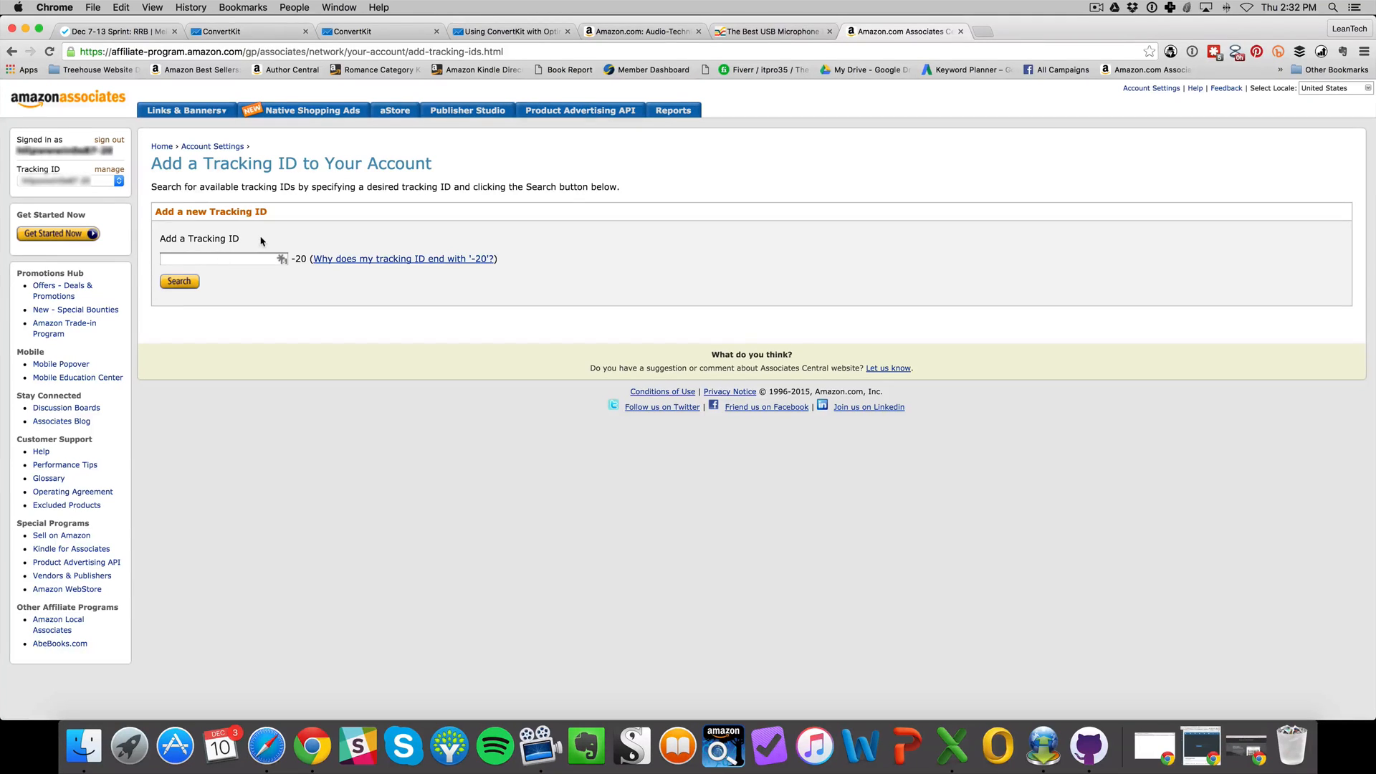
{"action": "mouse_move", "coordinate": [207, 281]}
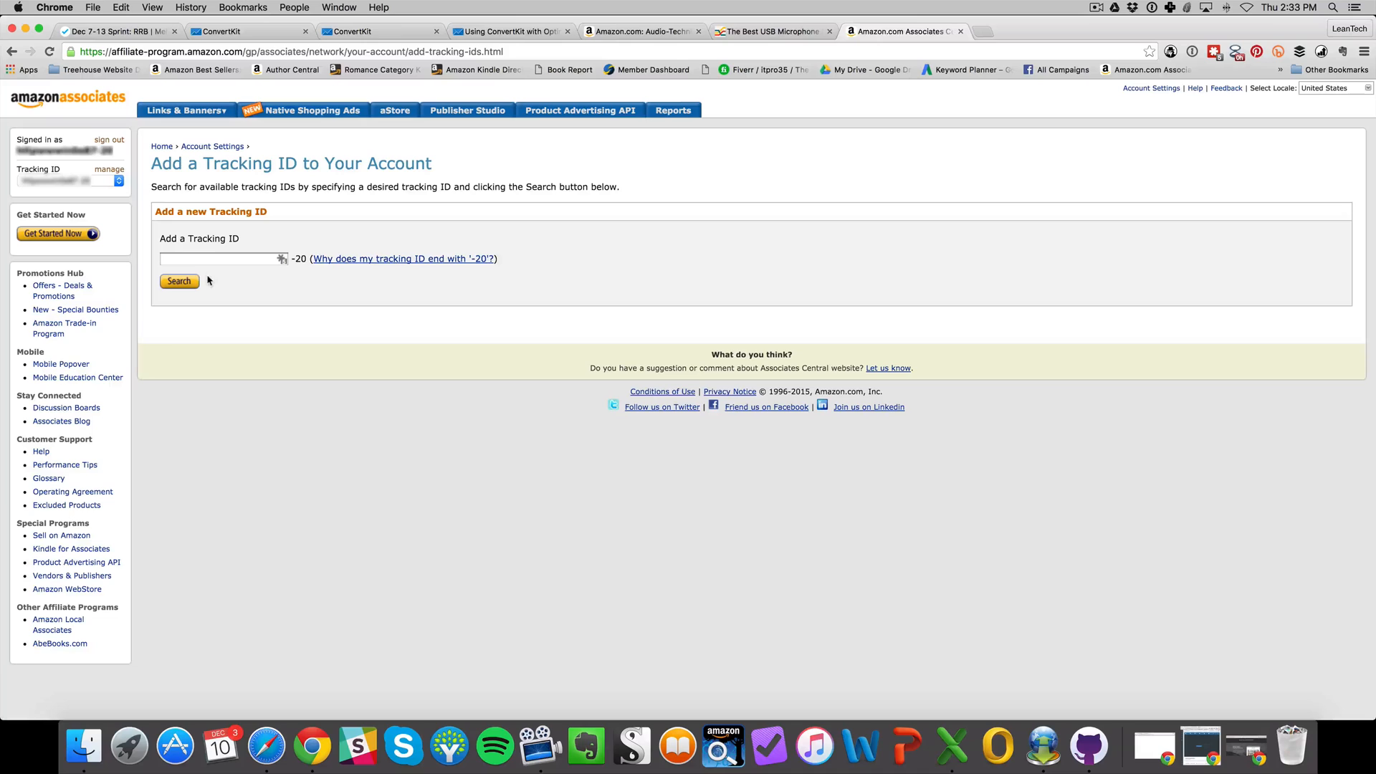